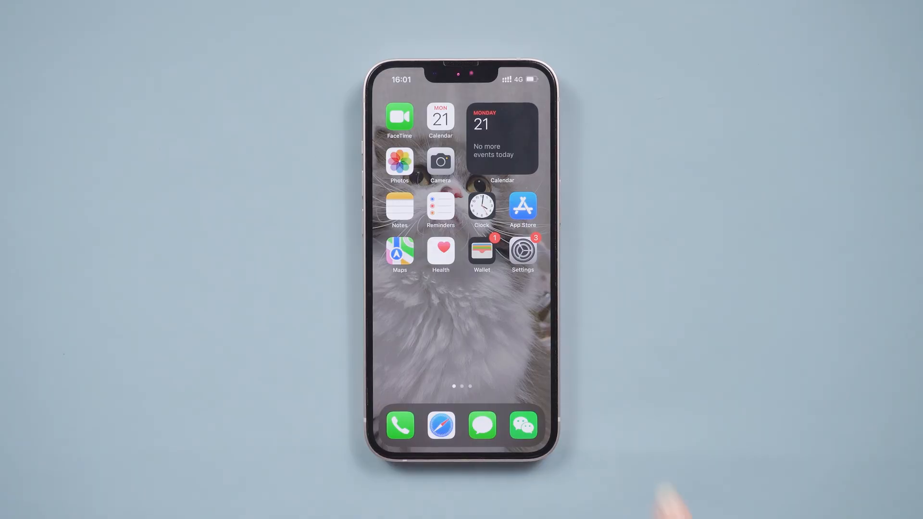
- Open iPhone Settings and scroll to the cellular Voice & Data options showing 4G
click(522, 252)
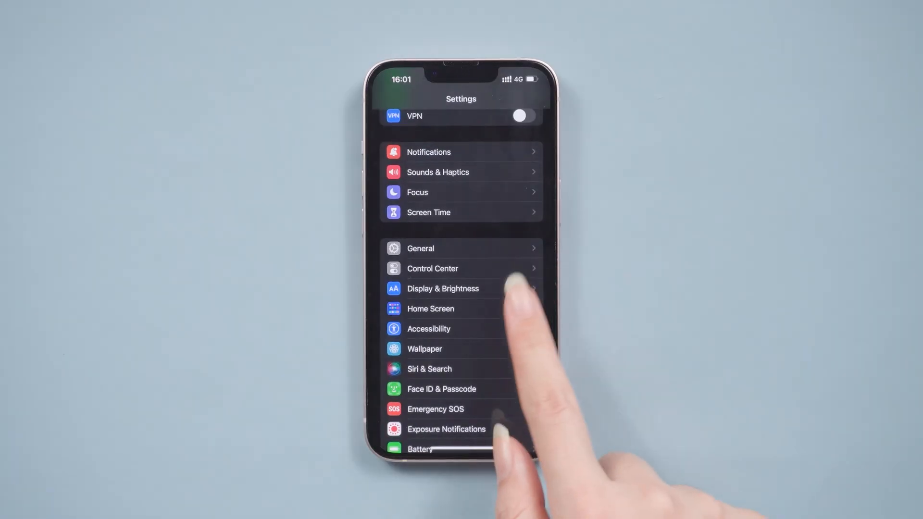
scroll(down, 3)
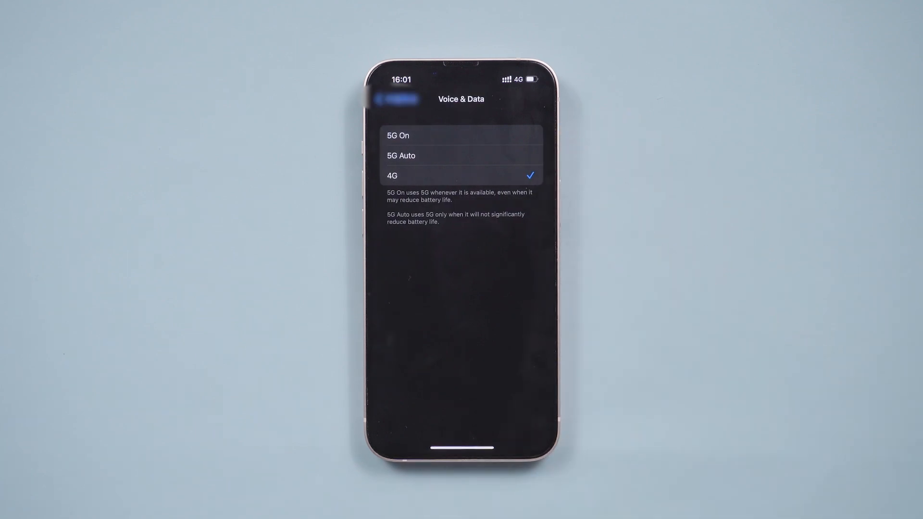
click(398, 136)
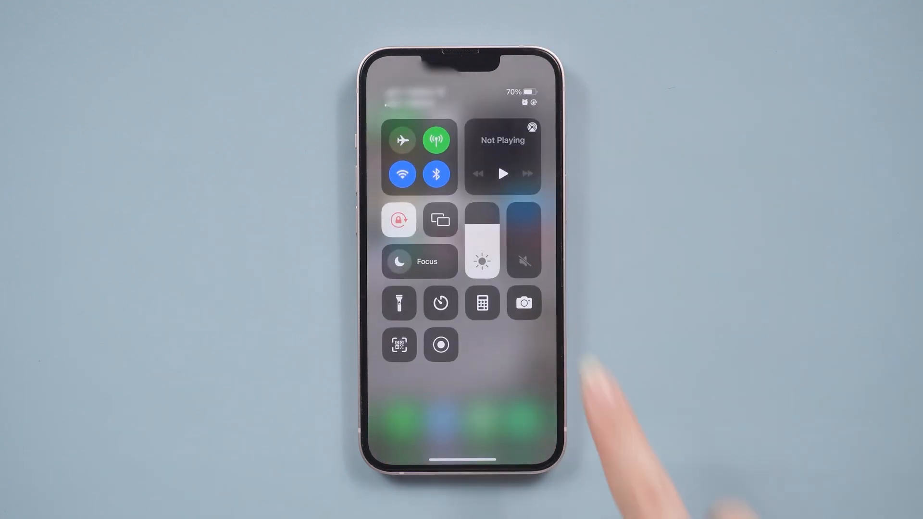
- Toggle Airplane Mode in Control Center to reset the cellular connection
click(402, 140)
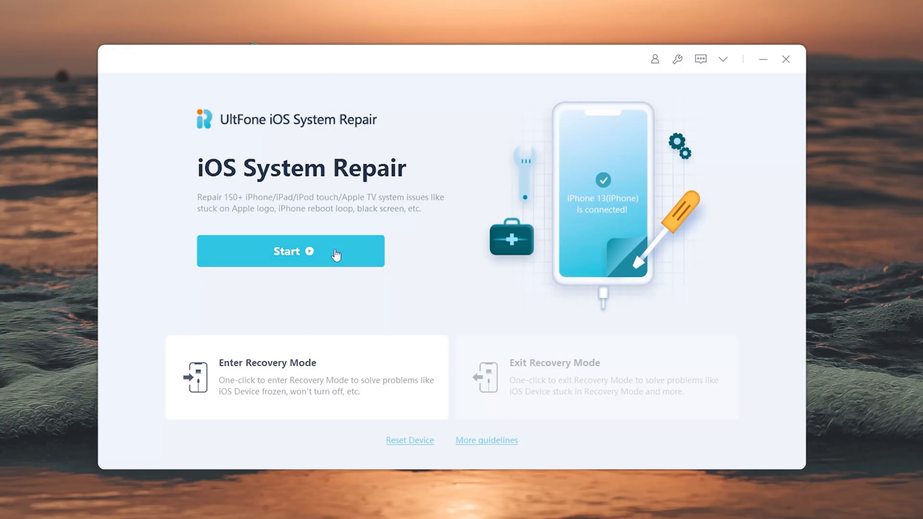
- Start iOS System Repair to reach the Standard or Deep Repair choice
click(290, 252)
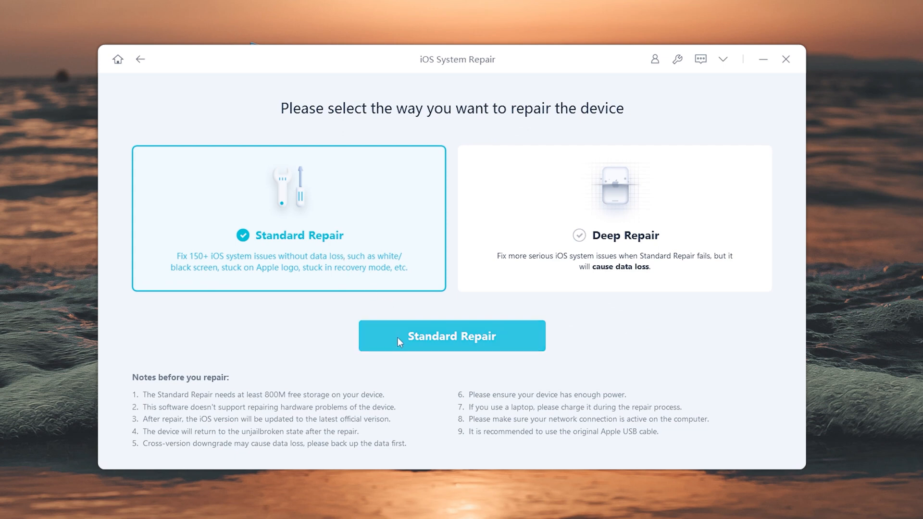
- Choose Standard Repair, download firmware 15.3.1, and start the repair
click(451, 336)
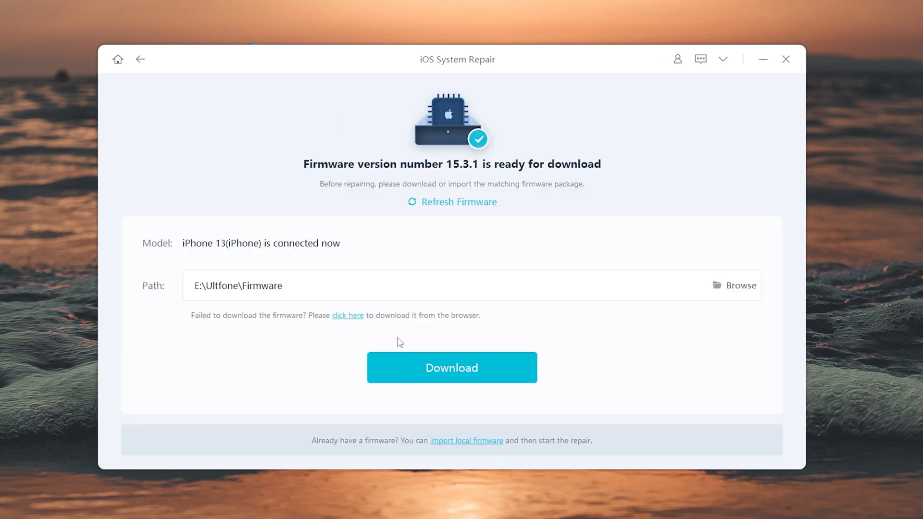
click(451, 367)
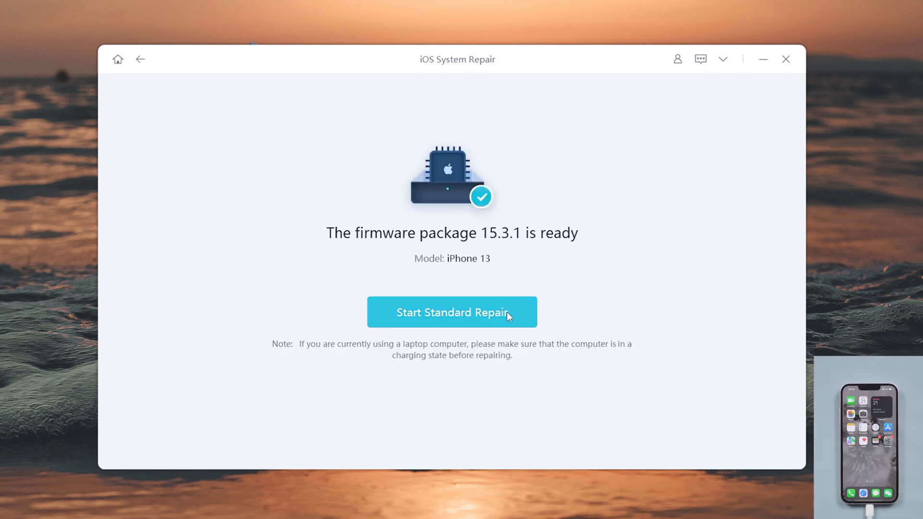
click(451, 312)
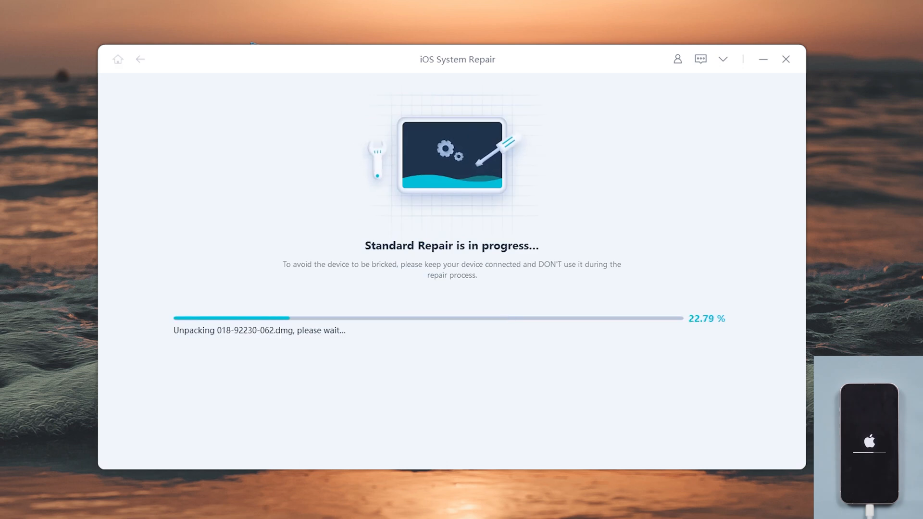